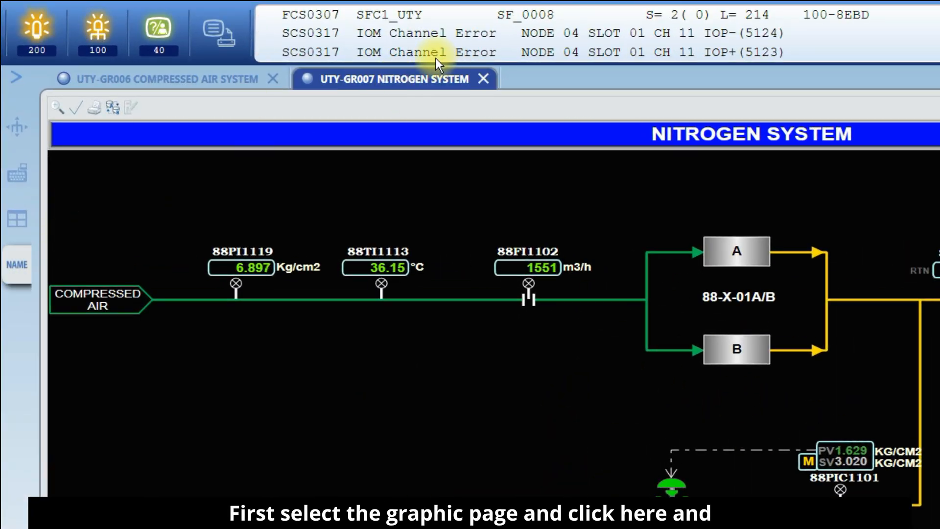
# Launch the Graphic Builder for the selected UTY-GR007 Nitrogen System page
pyautogui.click(15, 217)
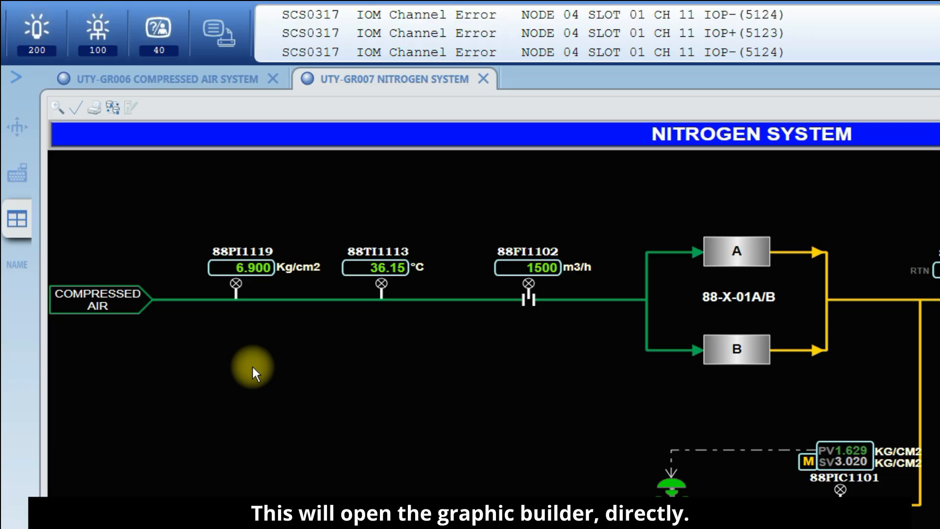
pyautogui.moveTo(621, 416)
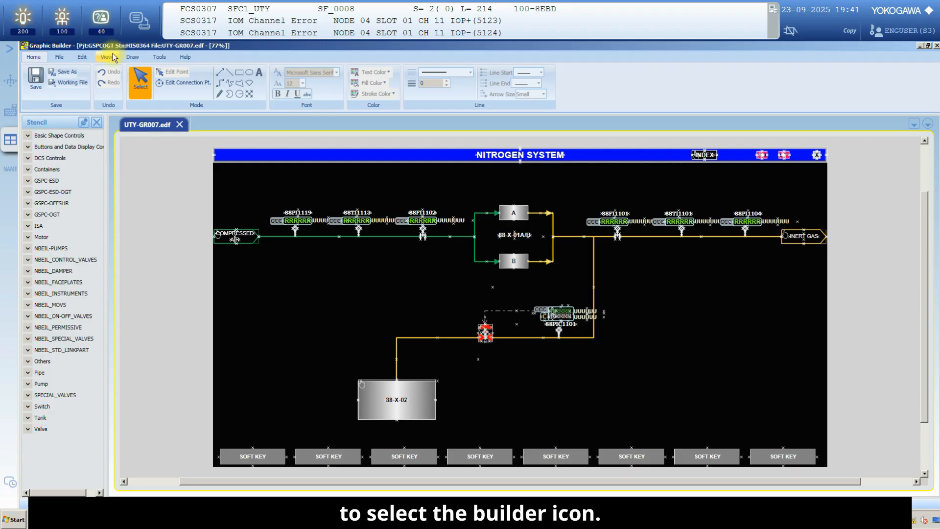
# Zoom the Nitrogen page in, out, back to actual size, then close in on the control valve
pyautogui.click(105, 57)
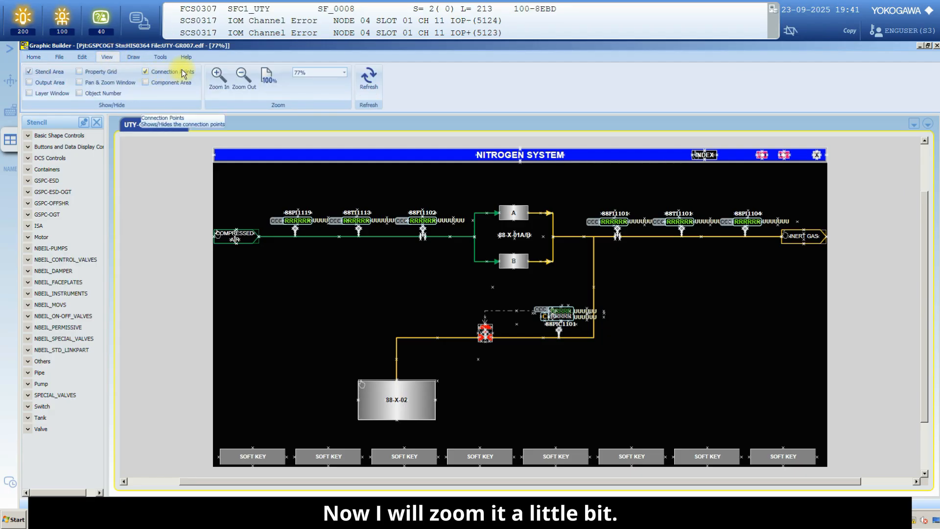
pyautogui.click(145, 71)
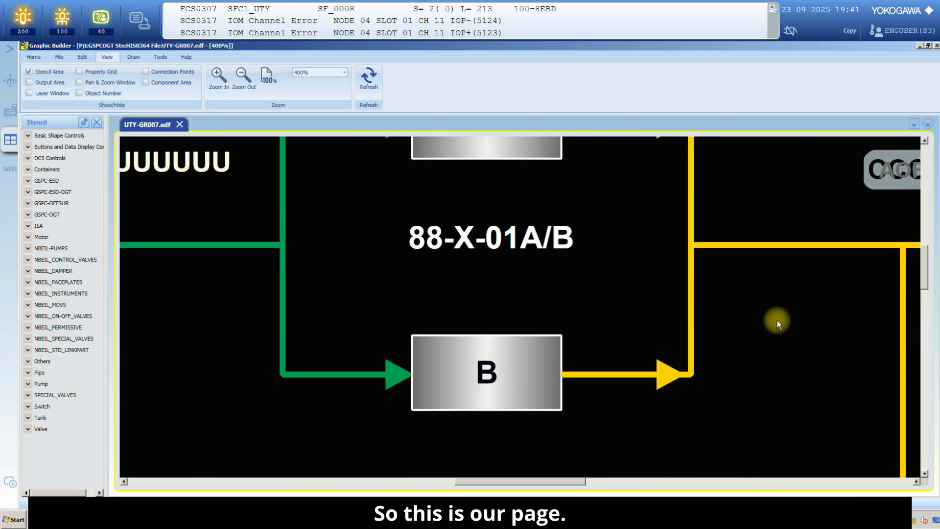
pyautogui.click(243, 76)
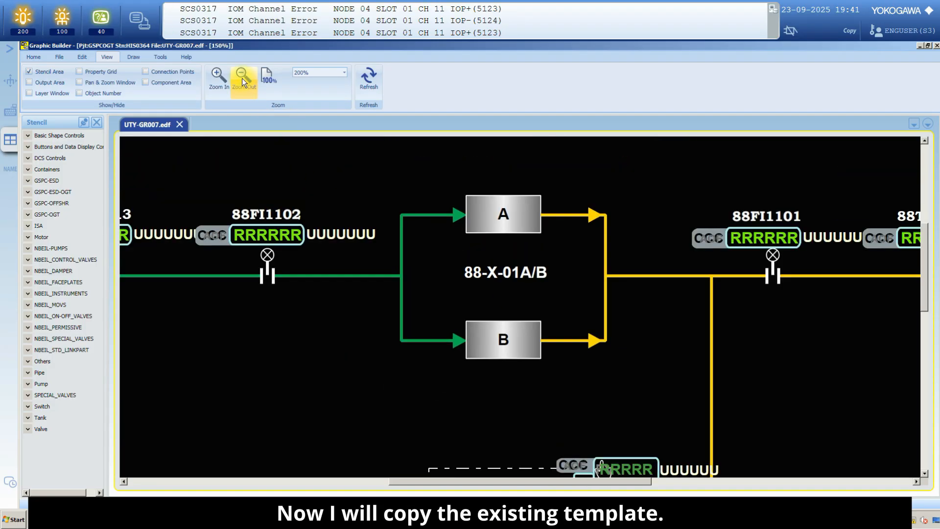
pyautogui.click(243, 74)
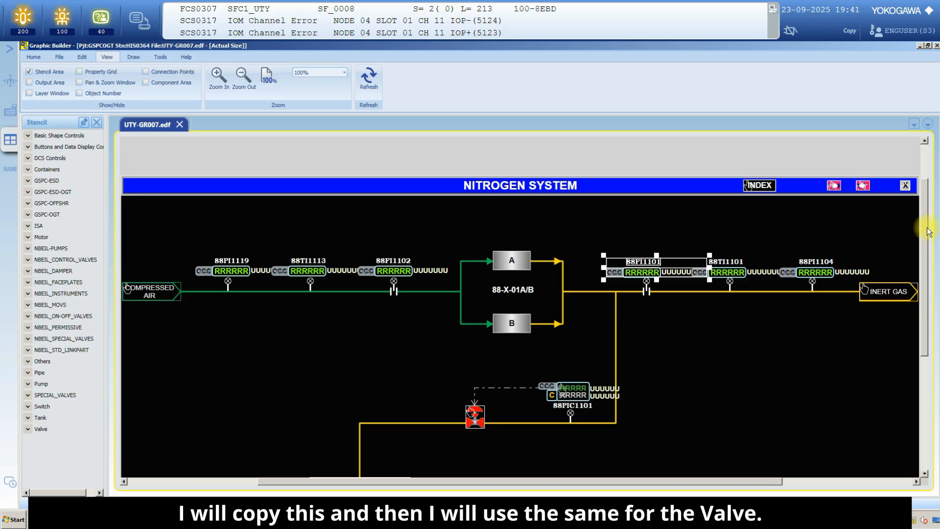
pyautogui.click(219, 73)
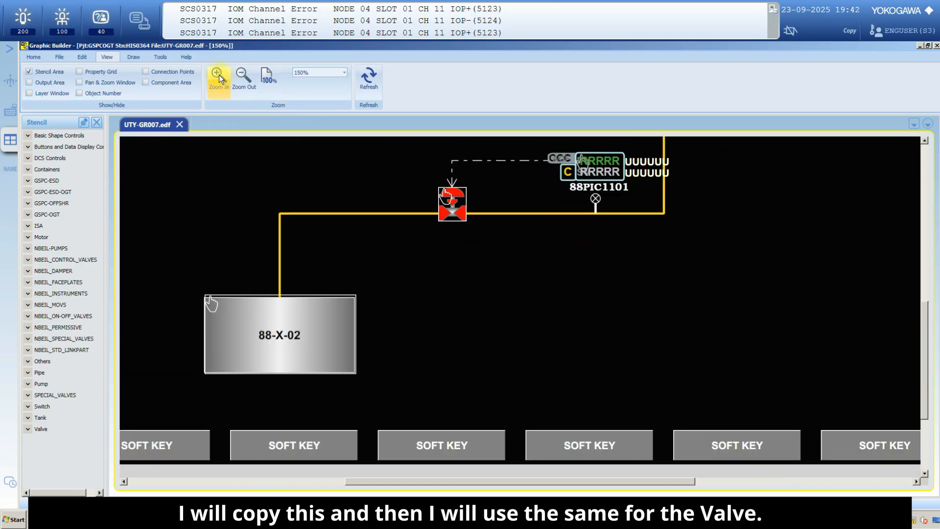
pyautogui.click(219, 74)
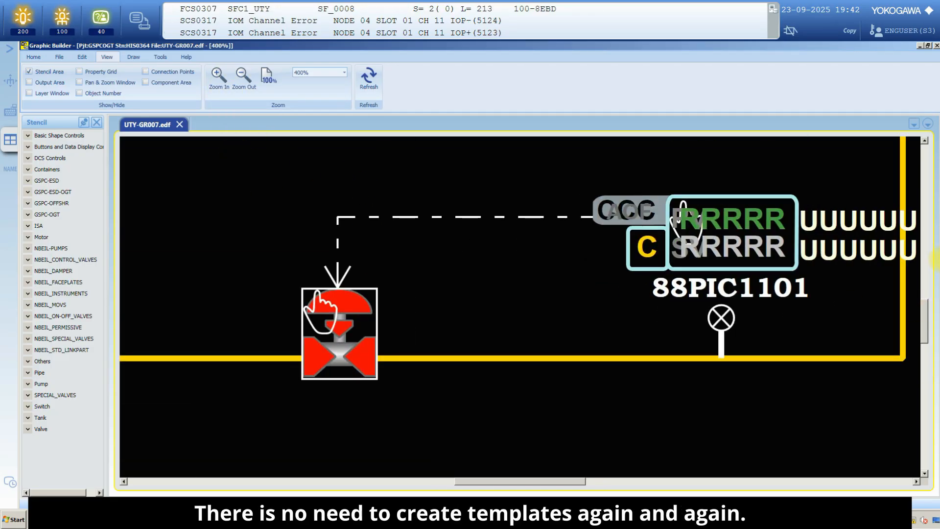
pyautogui.click(217, 73)
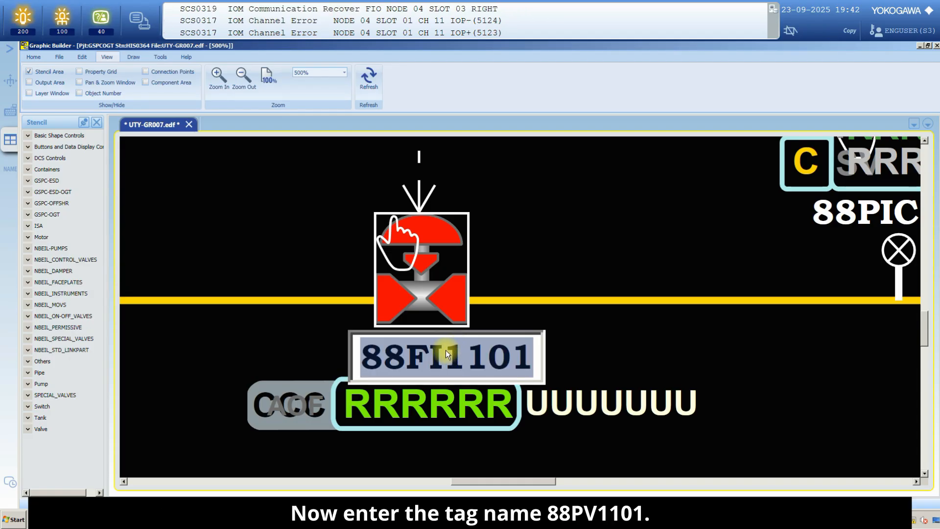
# Relabel the pasted copy of the flow display beneath the valve as 88PV1101
pyautogui.write('88PV11')
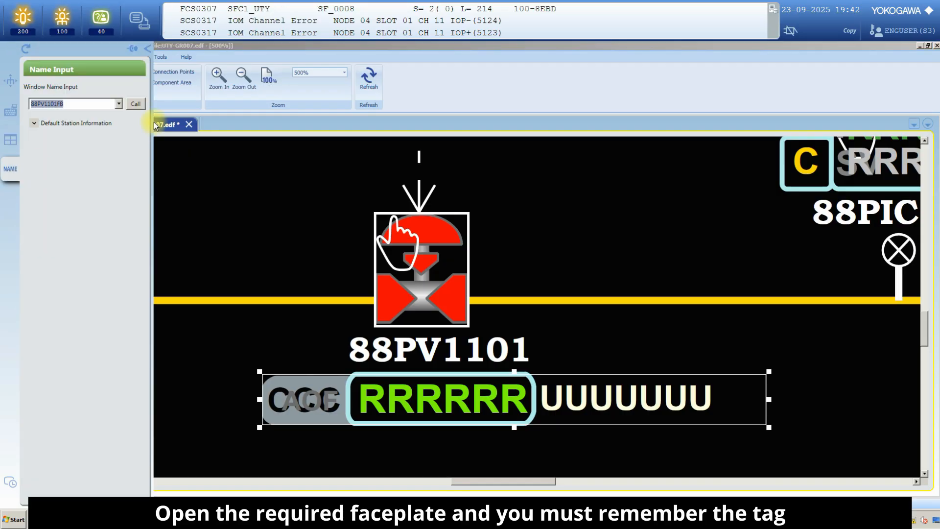
pyautogui.moveTo(97, 74)
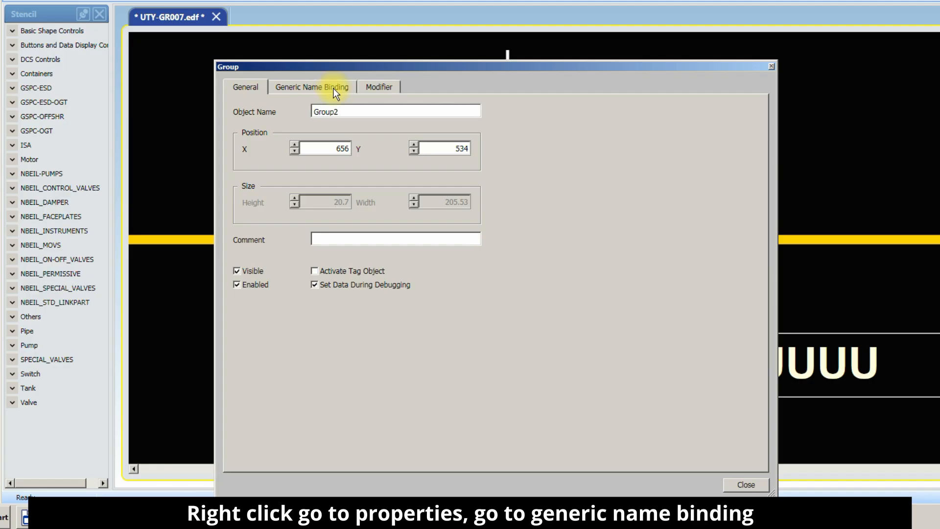
# Change the display's $TAGNAME binding to 88PV1101FB, keep $PAR as PV, and close properties
pyautogui.click(312, 87)
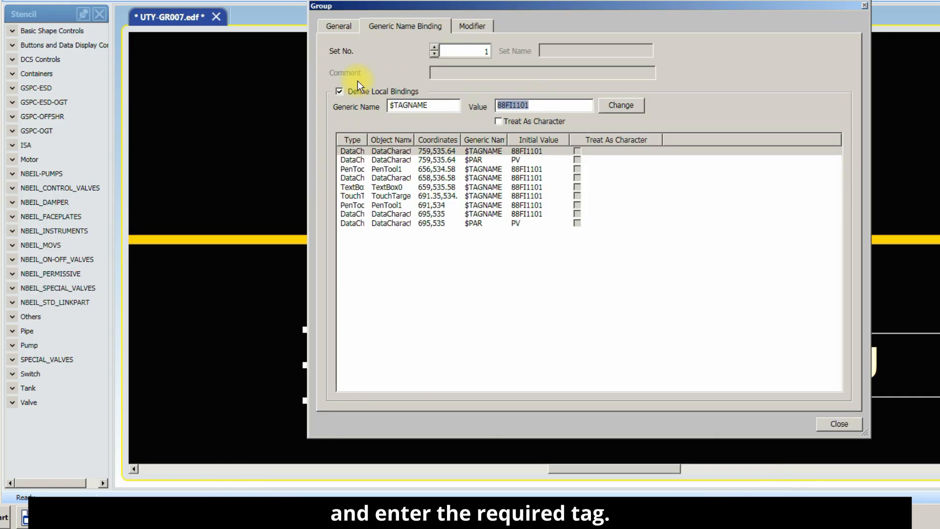
pyautogui.write('88')
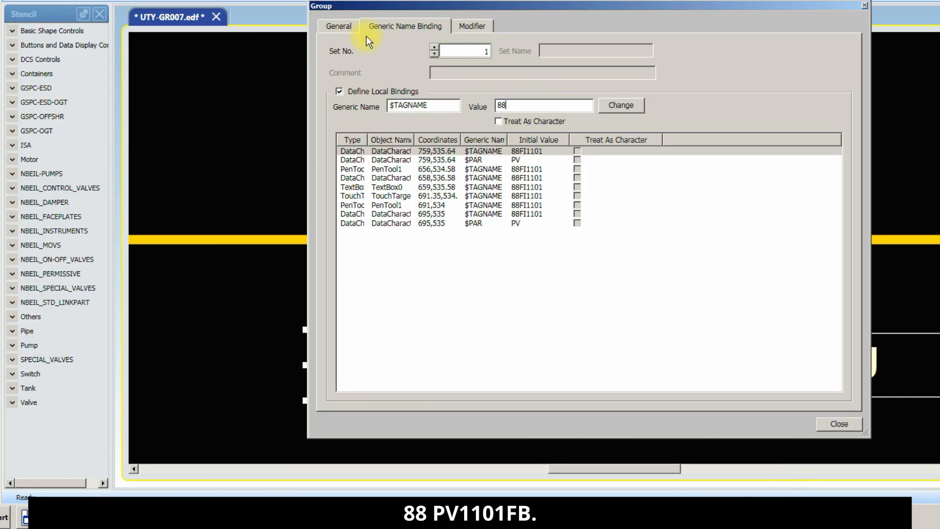
pyautogui.write('PV1101FB')
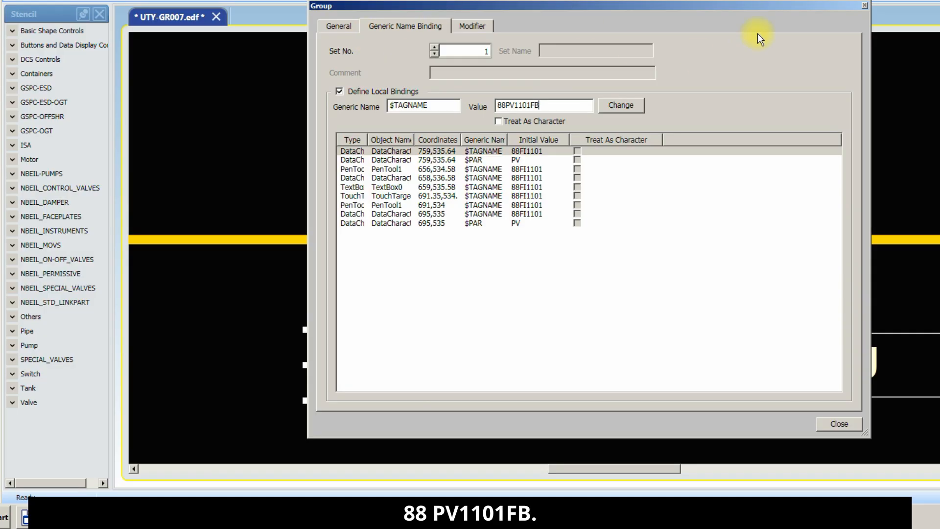
pyautogui.click(621, 105)
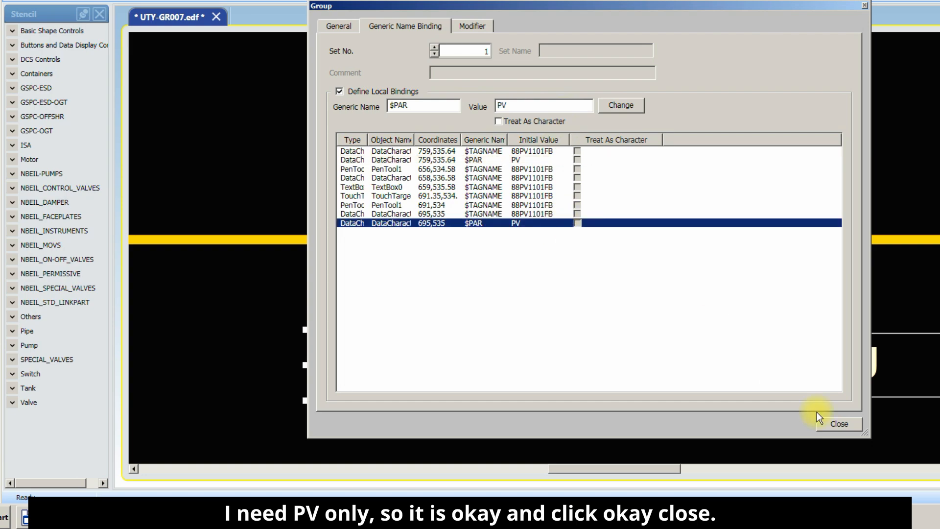
pyautogui.click(839, 424)
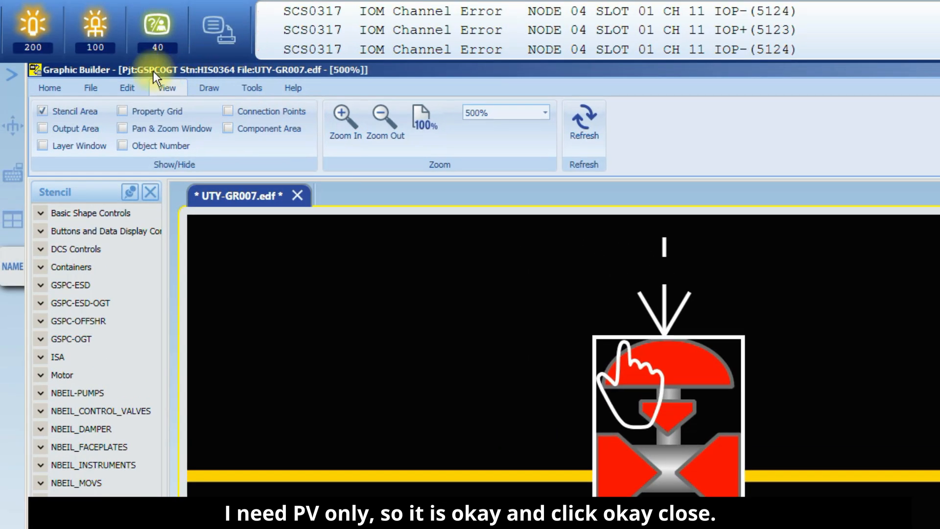
# Download the edited Nitrogen System graphic to the HIS via File > Download
pyautogui.click(92, 88)
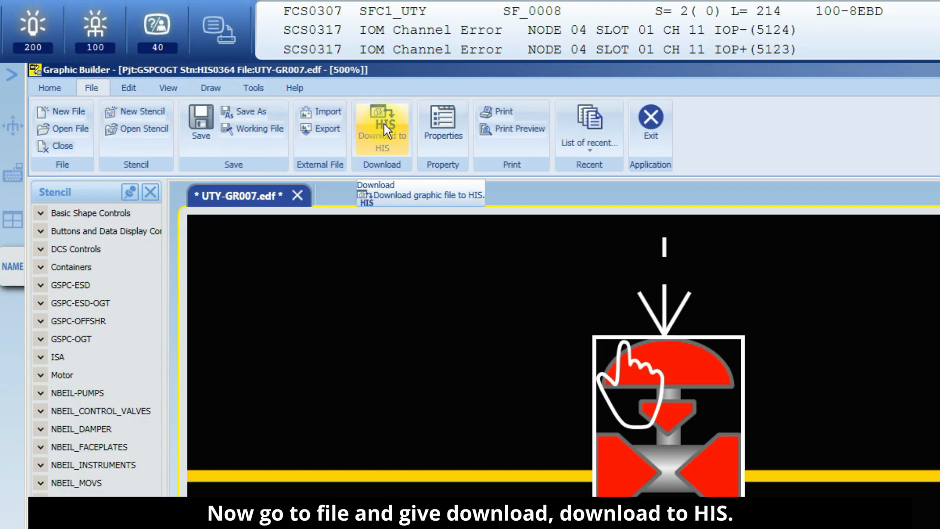
pyautogui.click(381, 128)
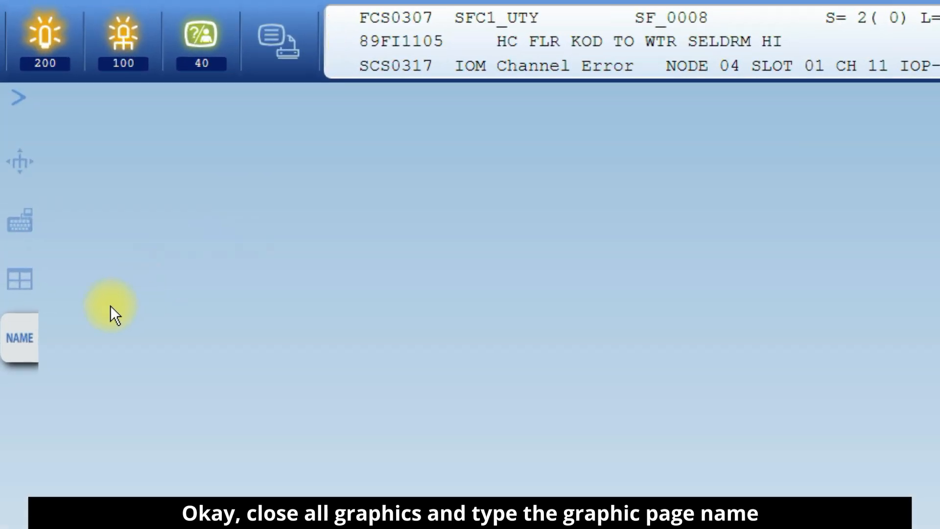
# Call up page UTY-GR007 and open the 88PV1101 feedback faceplate showing about 2.2%
pyautogui.click(19, 338)
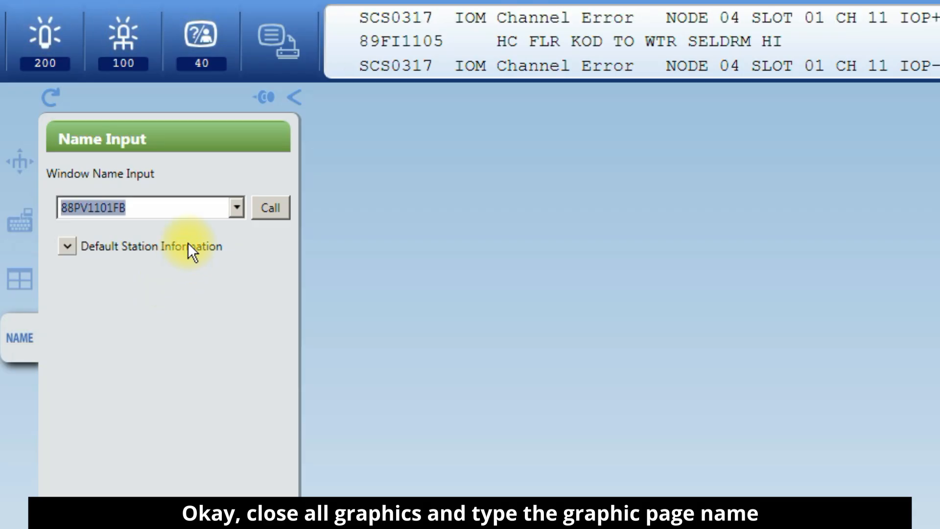
pyautogui.write('UTY-')
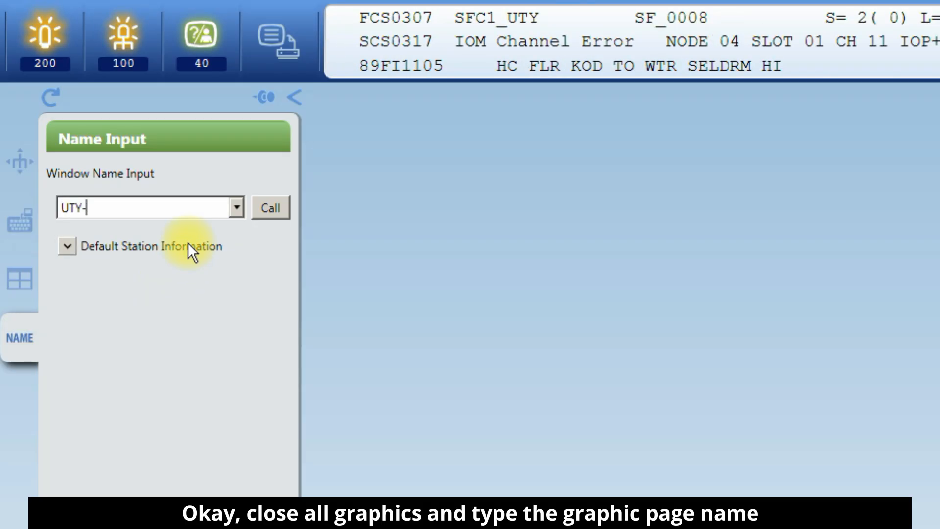
pyautogui.write('GR00')
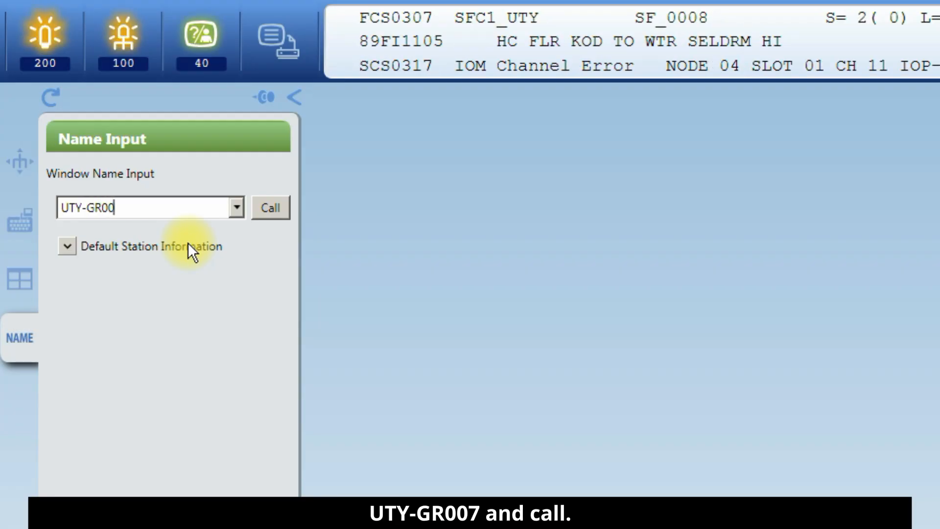
pyautogui.click(271, 207)
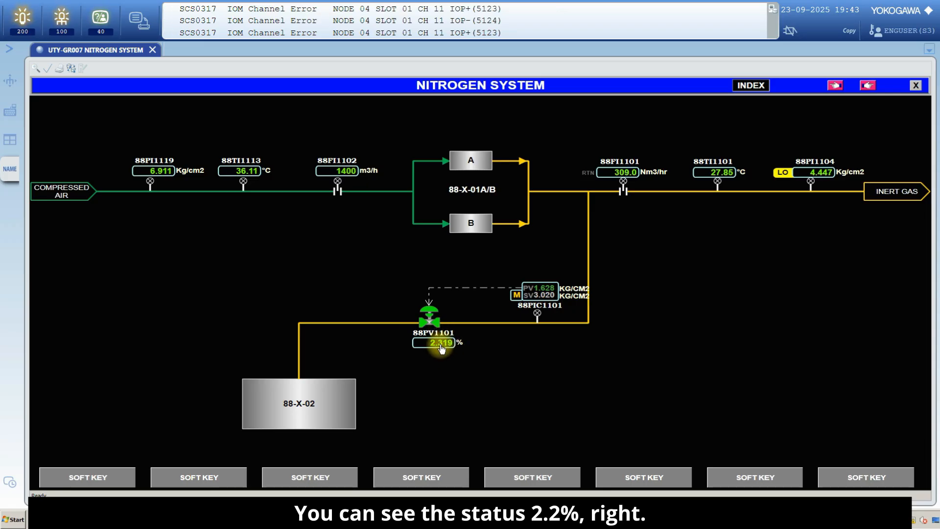
pyautogui.click(435, 342)
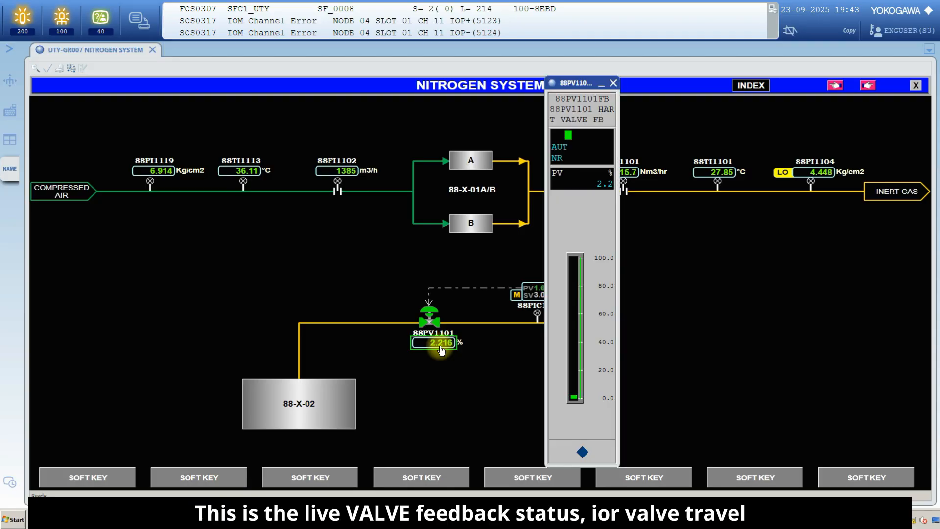